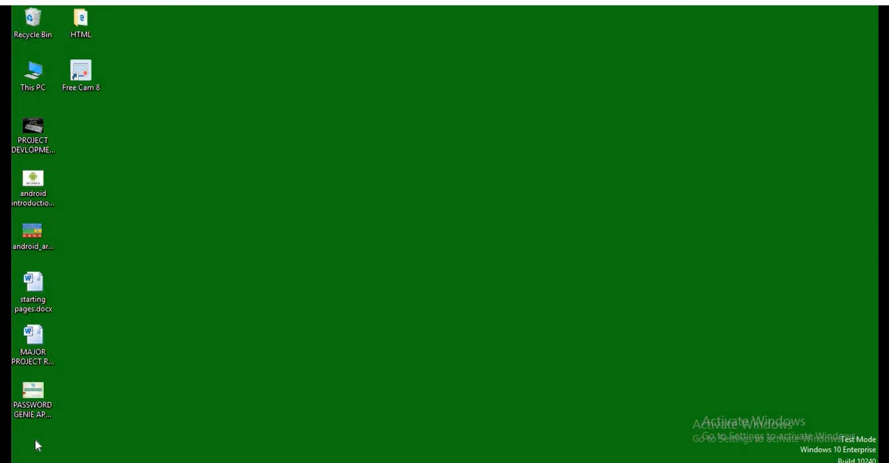
{"action": "mouse_move", "coordinate": [61, 122]}
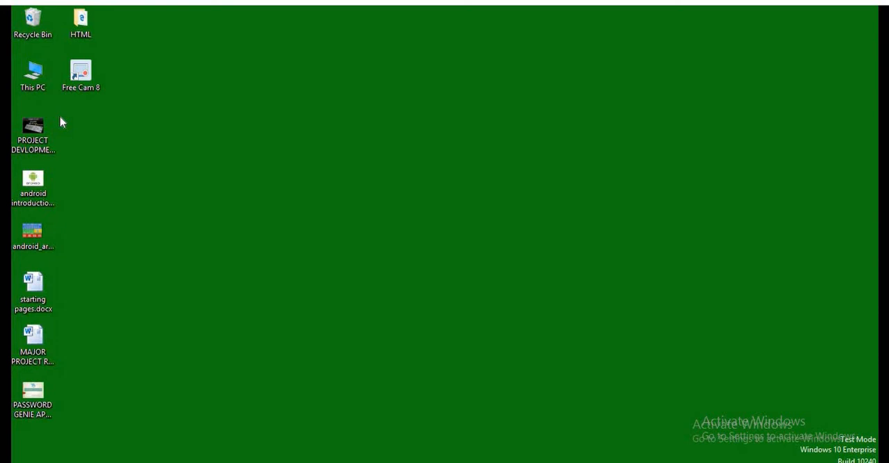
- View This PC's Properties to see the System page with its 64-bit Windows 10 details
{"action": "left_click", "coordinate": [32, 72]}
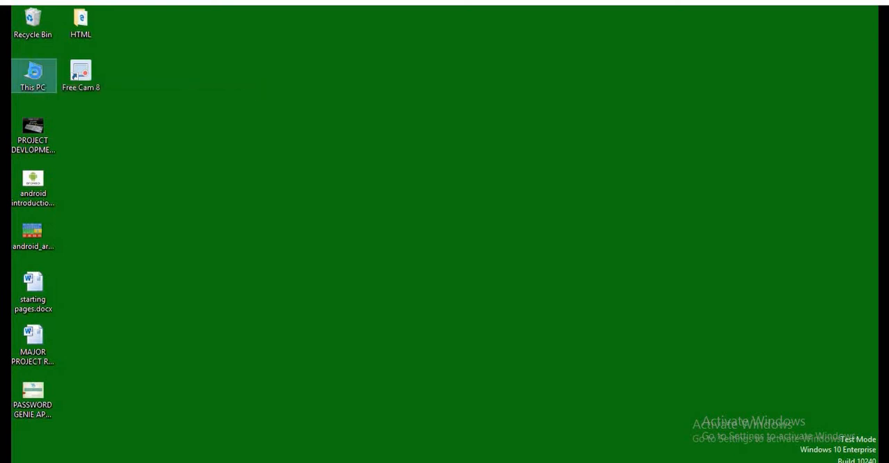
{"action": "right_click", "coordinate": [34, 75]}
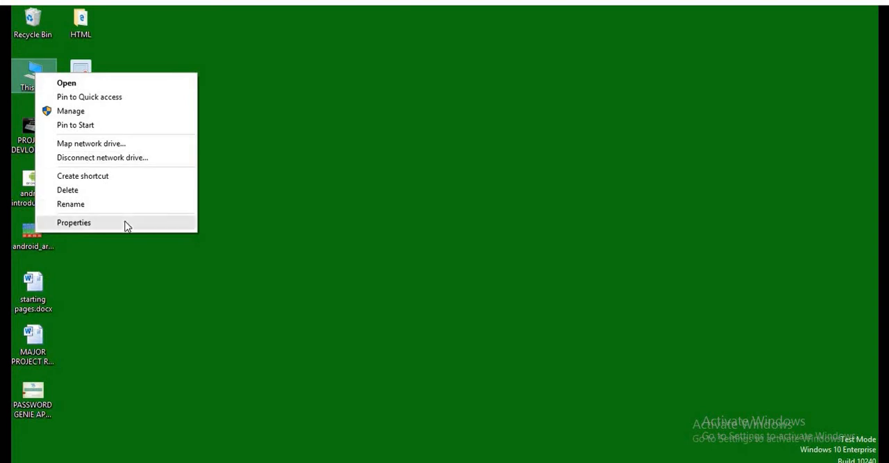
{"action": "left_click", "coordinate": [74, 222]}
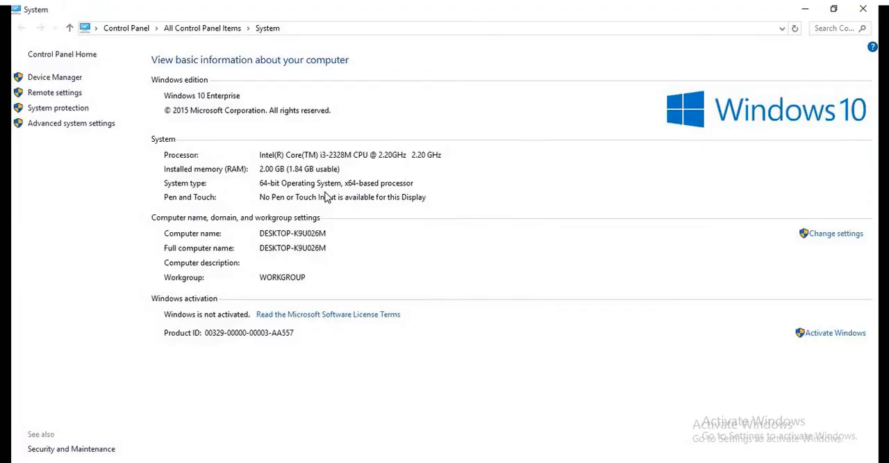
{"action": "mouse_move", "coordinate": [258, 194]}
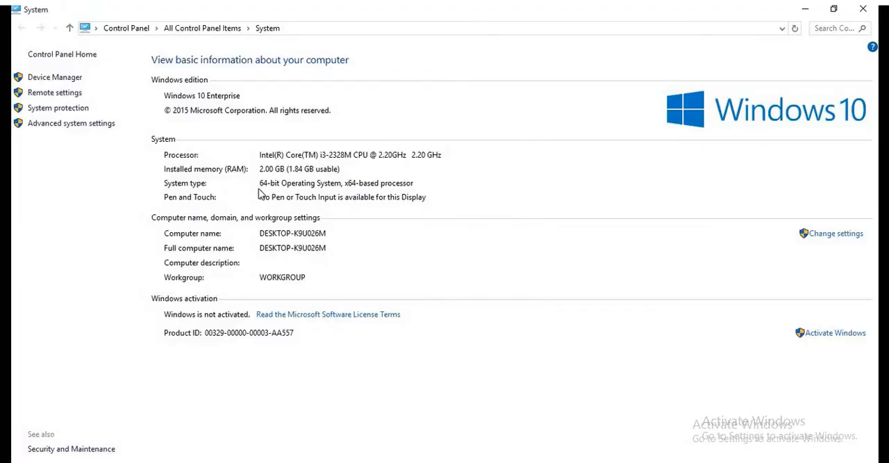
{"action": "mouse_move", "coordinate": [262, 189]}
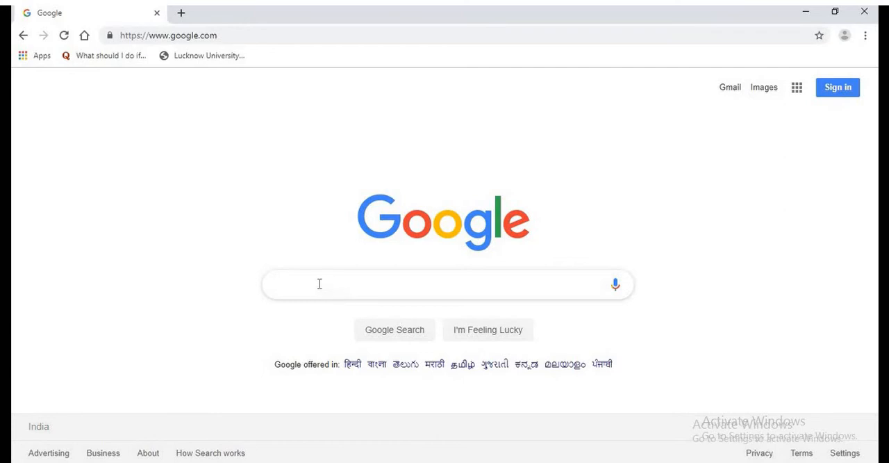
- Search Google for 'jdk download' and land on Oracle's Java SE Downloads page with Java SE 12.0.1
{"action": "type", "text": "jdk"}
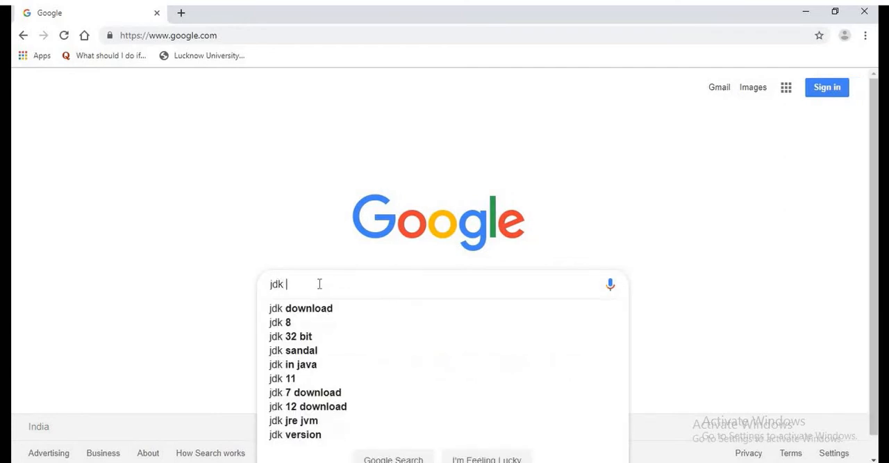
{"action": "left_click", "coordinate": [300, 309]}
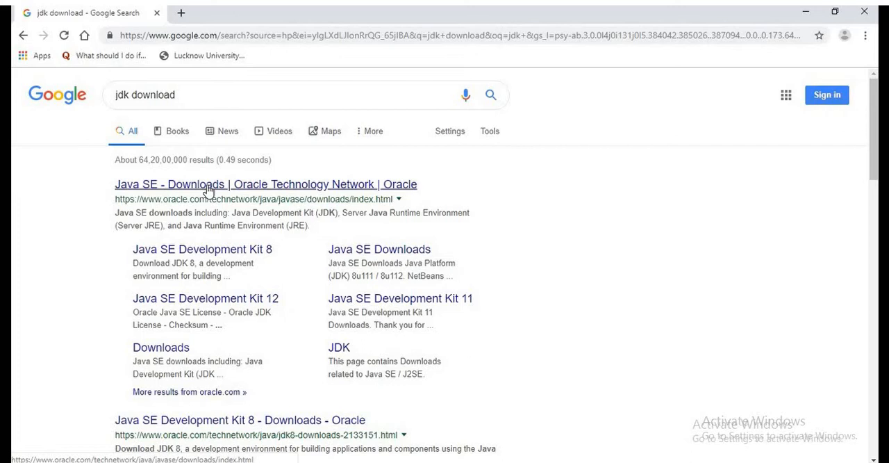
{"action": "left_click", "coordinate": [265, 183]}
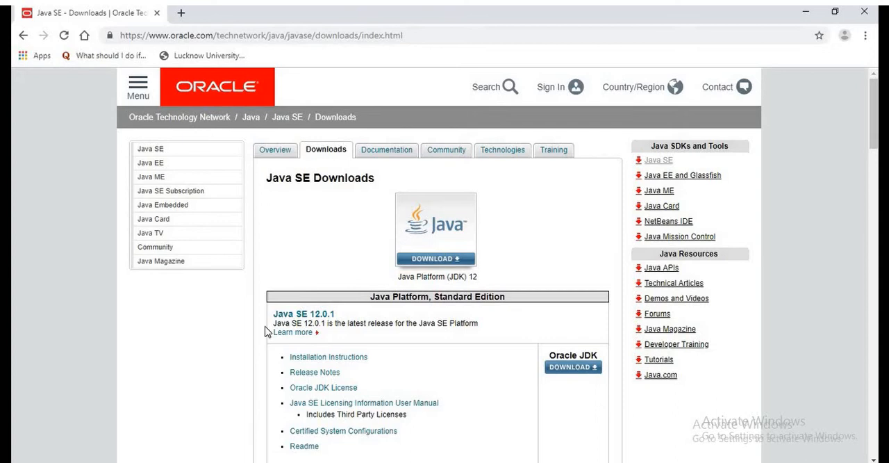
{"action": "scroll", "scroll_direction": "down", "scroll_amount": 3}
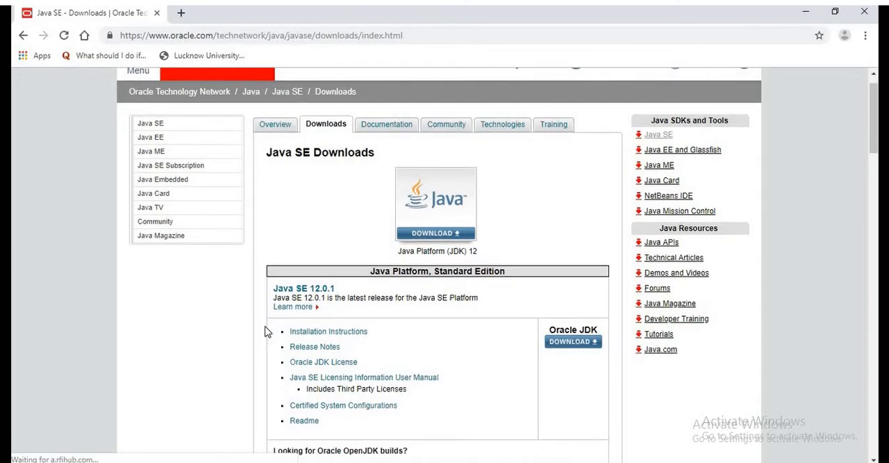
{"action": "scroll", "scroll_direction": "down", "scroll_amount": 3}
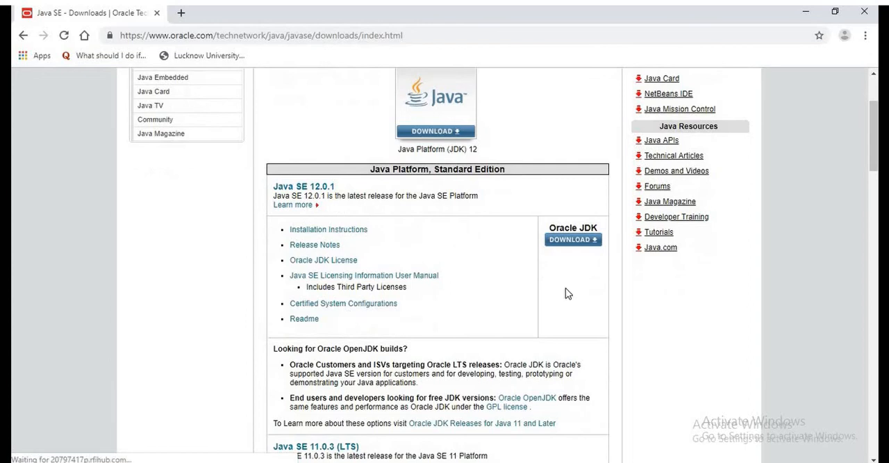
{"action": "mouse_move", "coordinate": [569, 243]}
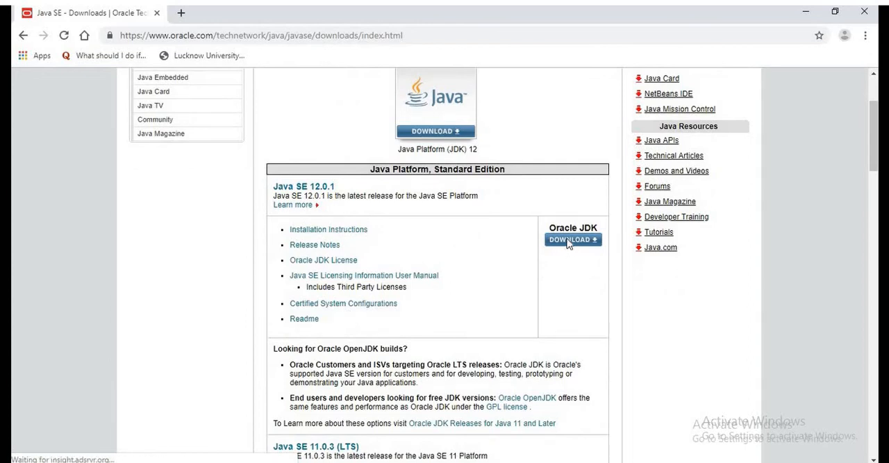
- Reach the Java SE Development Kit 12.0.1 download table listing Linux, macOS and Windows files
{"action": "left_click", "coordinate": [573, 239]}
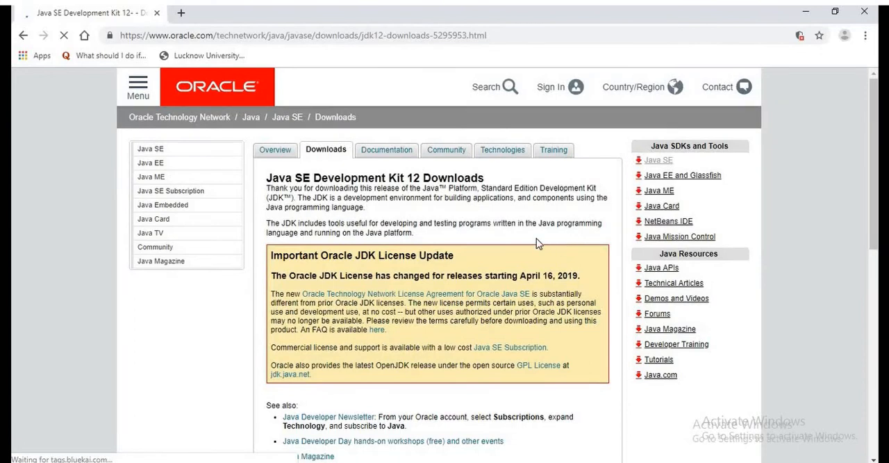
{"action": "scroll", "scroll_direction": "down", "scroll_amount": 3}
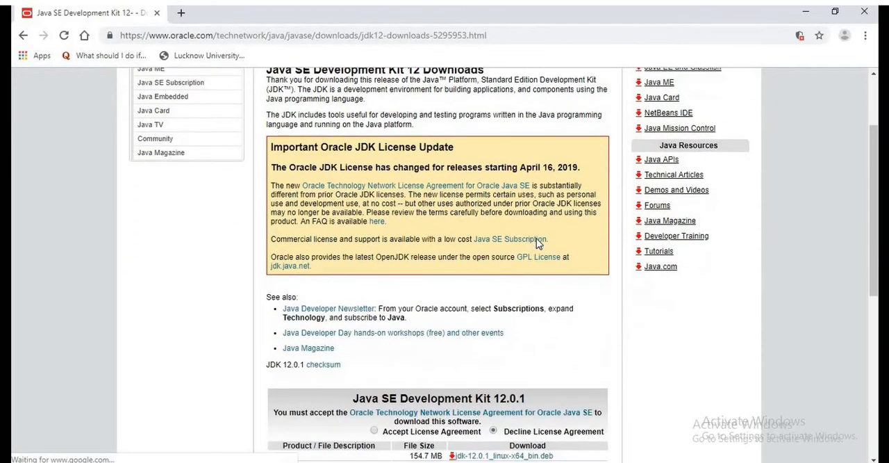
{"action": "scroll", "scroll_direction": "down", "scroll_amount": 3}
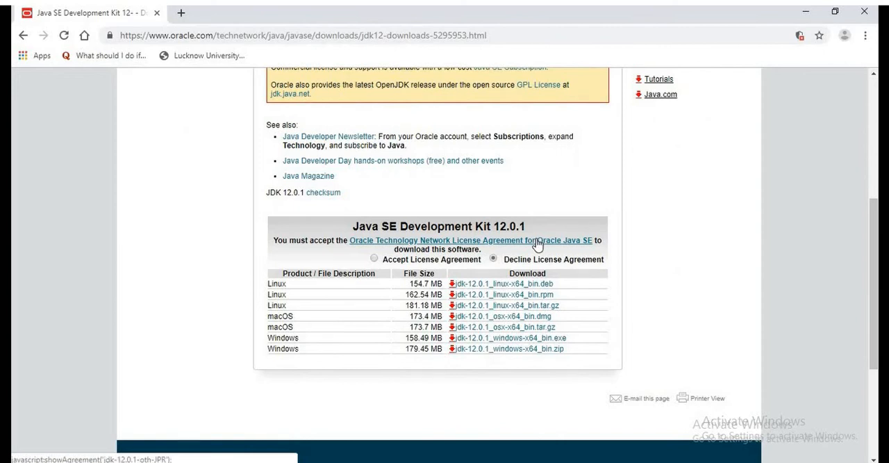
{"action": "mouse_move", "coordinate": [350, 342]}
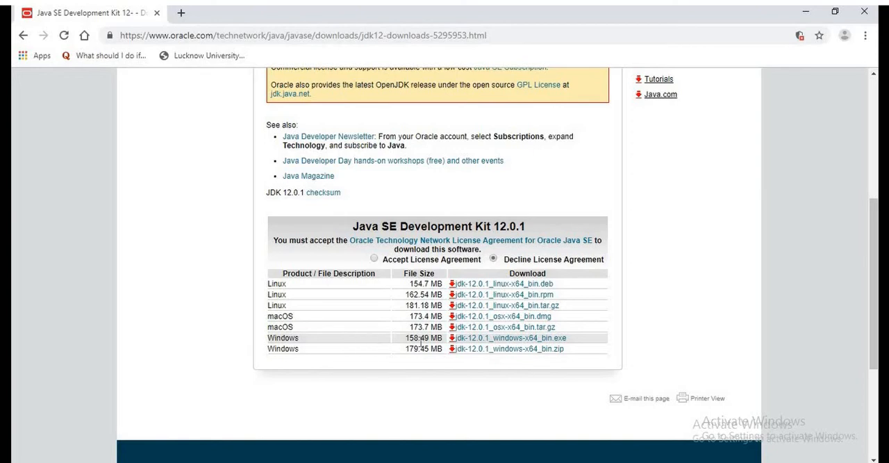
{"action": "mouse_move", "coordinate": [452, 347]}
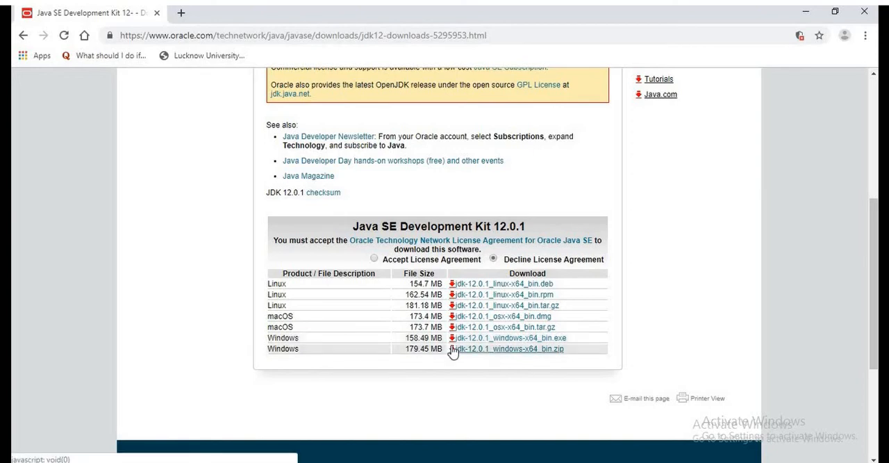
{"action": "mouse_move", "coordinate": [533, 345]}
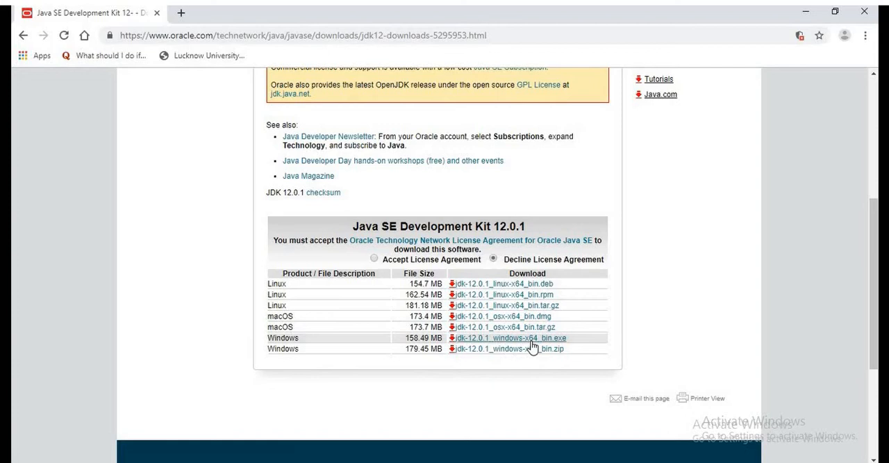
{"action": "mouse_move", "coordinate": [520, 355]}
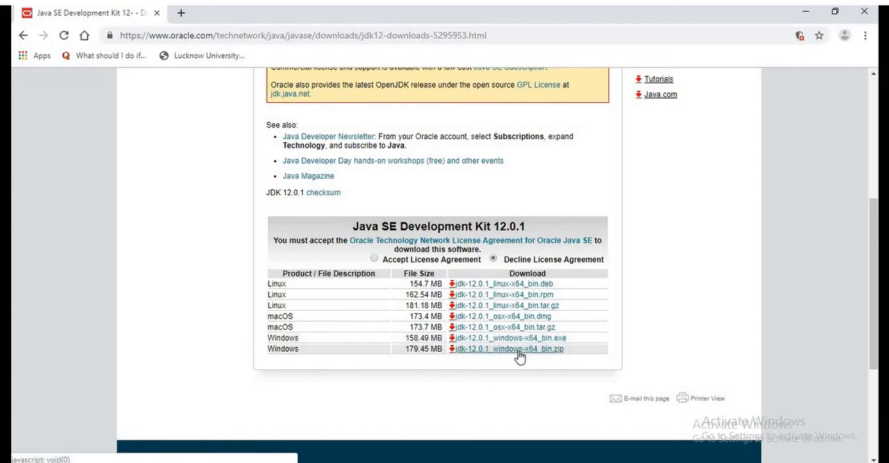
{"action": "left_click", "coordinate": [508, 347]}
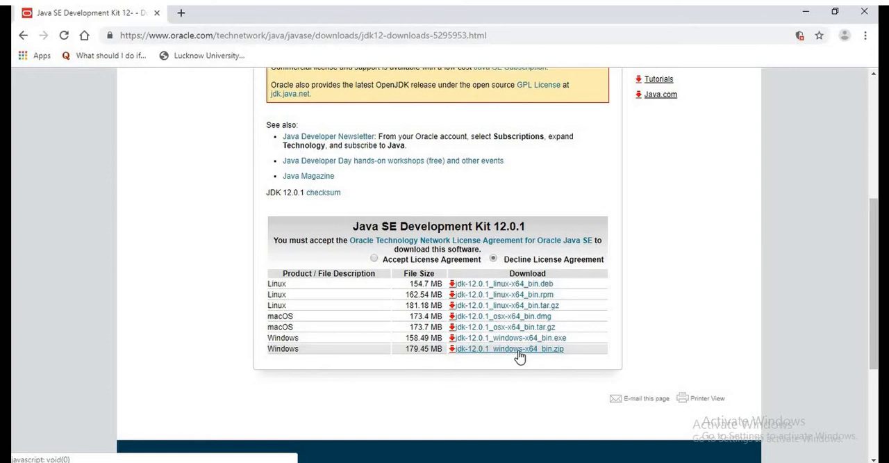
{"action": "mouse_move", "coordinate": [514, 350]}
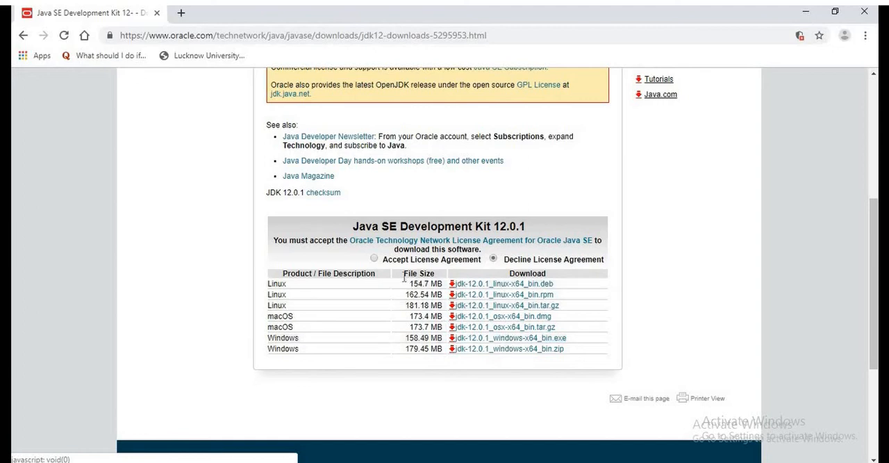
- Accept the Oracle license and download jdk-12.0.1_windows-x64_bin.exe
{"action": "left_click", "coordinate": [375, 259]}
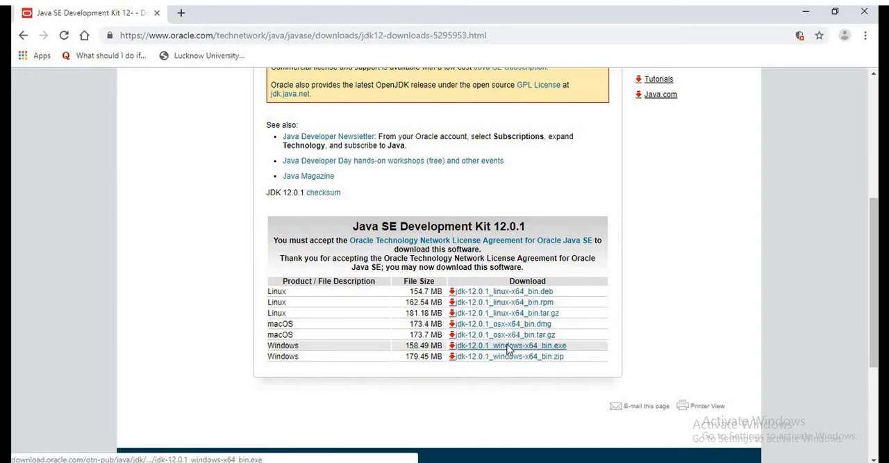
{"action": "left_click", "coordinate": [511, 345]}
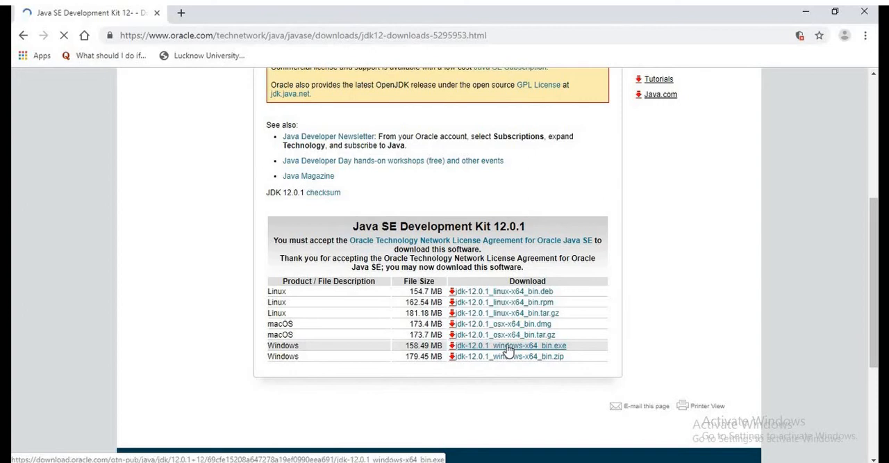
{"action": "left_click", "coordinate": [510, 344]}
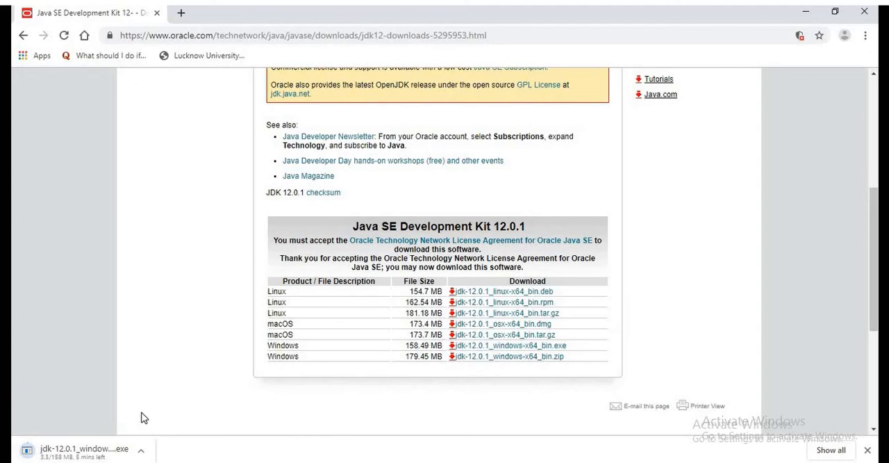
{"action": "mouse_move", "coordinate": [179, 419]}
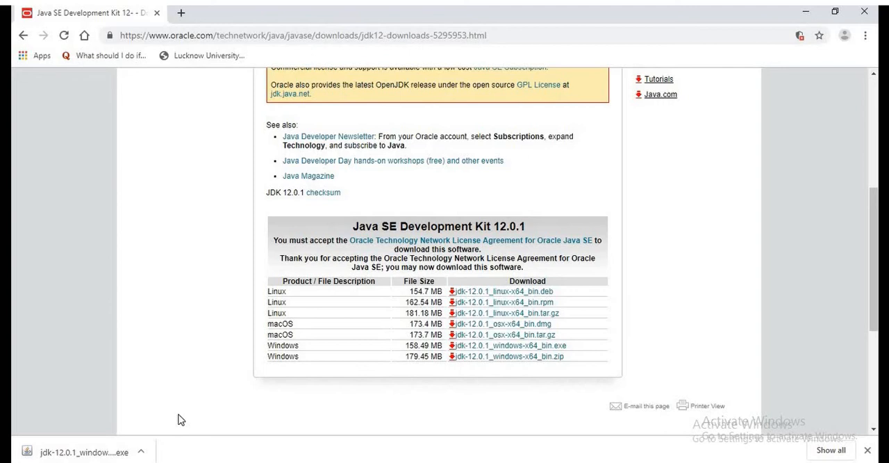
{"action": "mouse_move", "coordinate": [80, 451]}
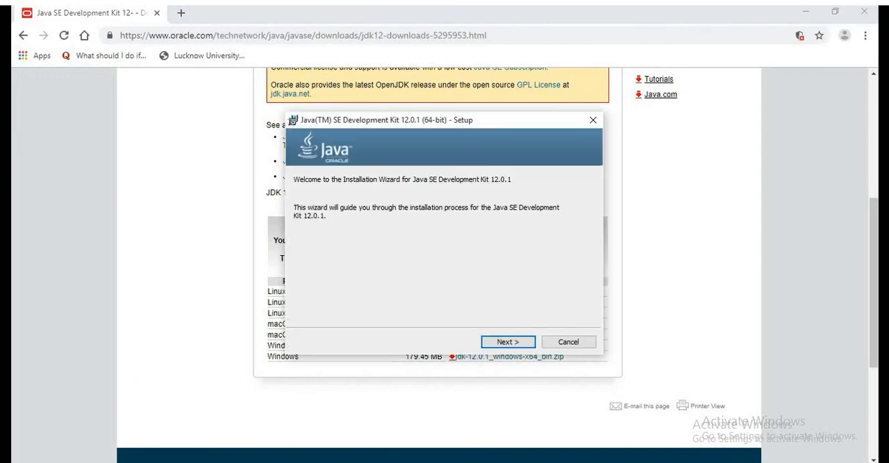
- Proceed through the setup wizard keeping the default C:\Program Files\Java\jdk-12.0.1\ folder
{"action": "left_click", "coordinate": [508, 342]}
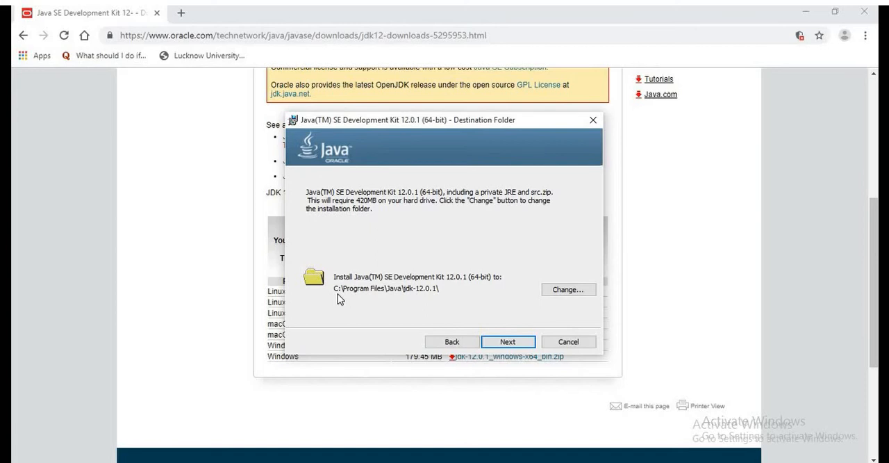
{"action": "mouse_move", "coordinate": [419, 300]}
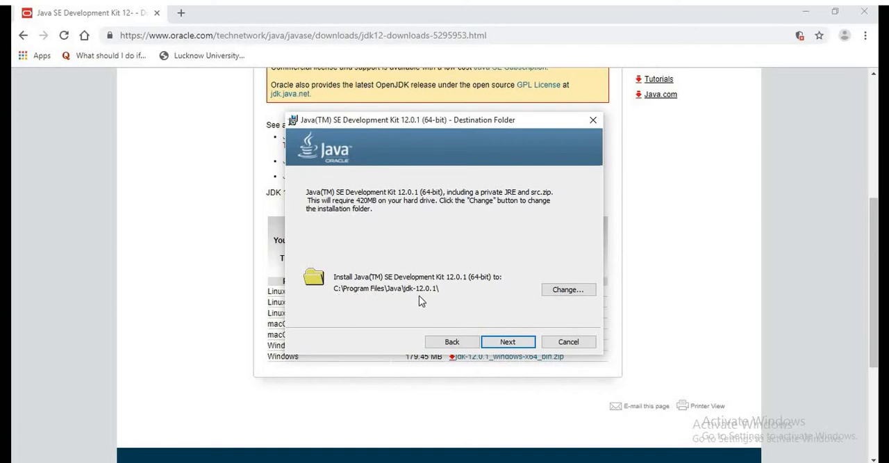
{"action": "mouse_move", "coordinate": [487, 329]}
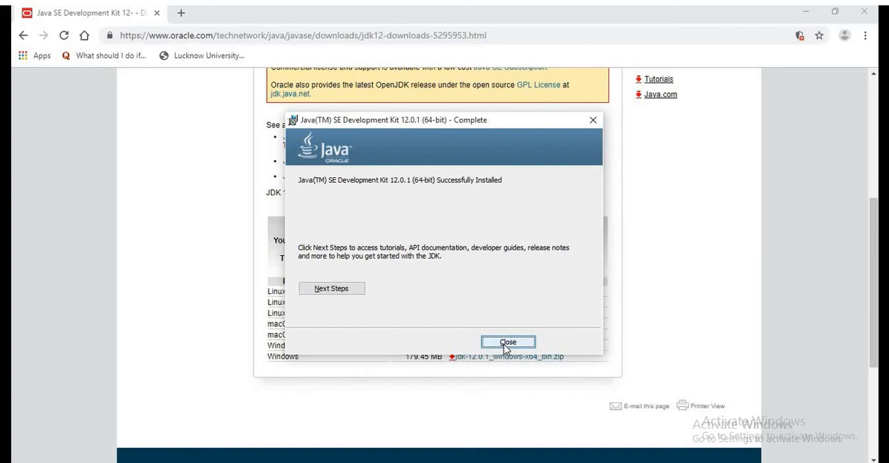
{"action": "mouse_move", "coordinate": [573, 308]}
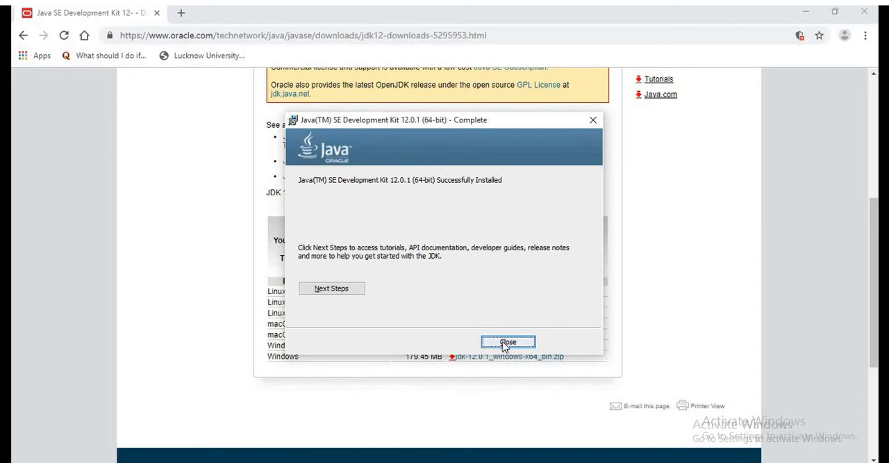
- Close the finished JDK installer and the Chrome window with the download page
{"action": "left_click", "coordinate": [509, 342]}
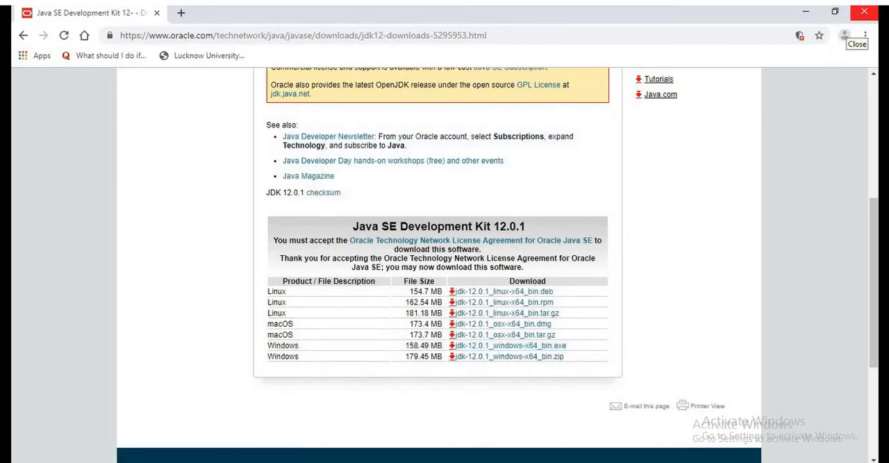
{"action": "mouse_move", "coordinate": [864, 12]}
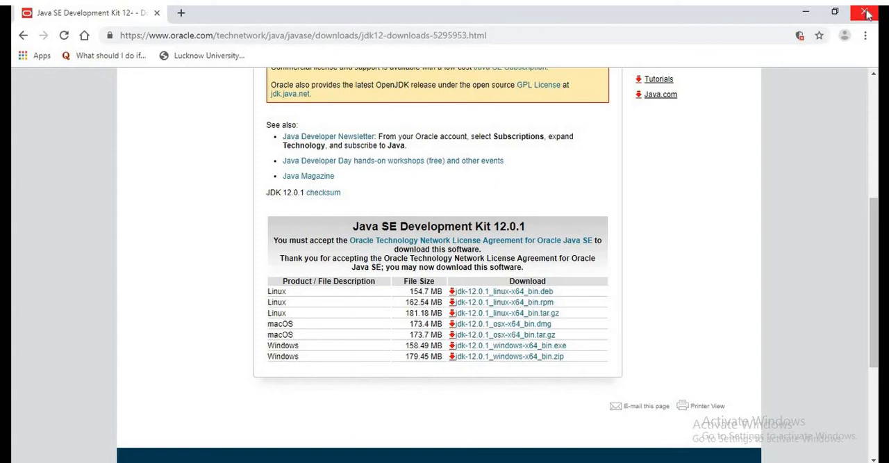
{"action": "left_click", "coordinate": [867, 12]}
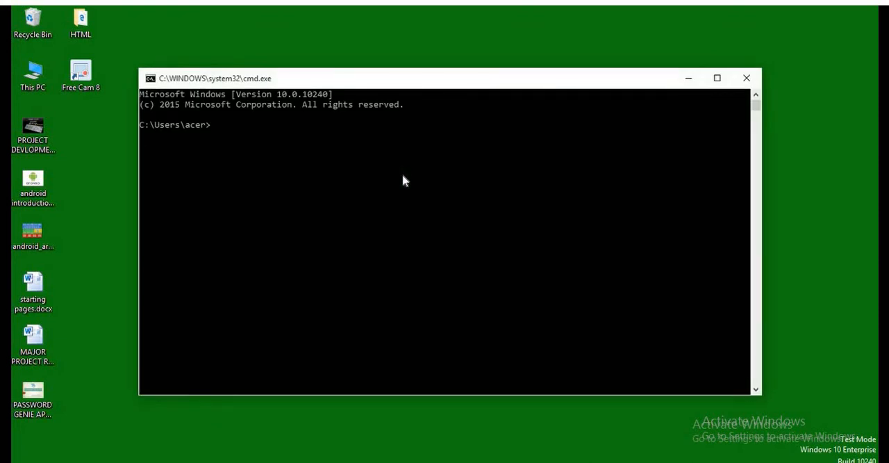
- Change directory to the root of the C: drive
{"action": "type", "text": "cd"}
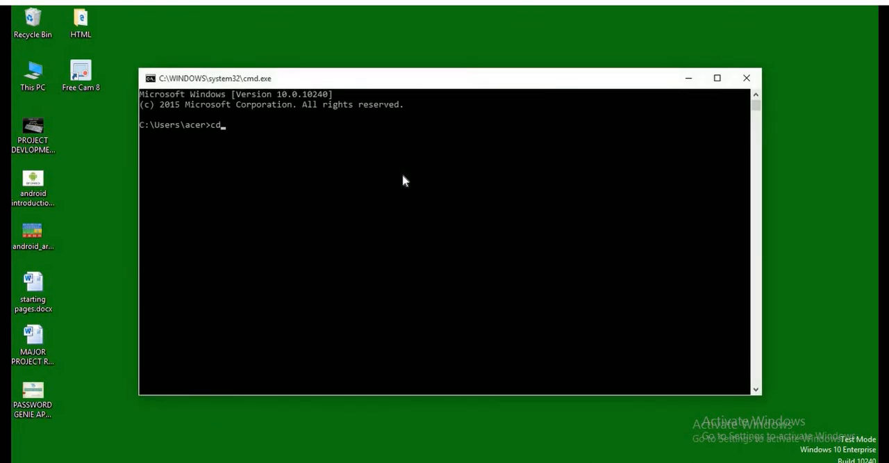
{"action": "key", "text": "Return"}
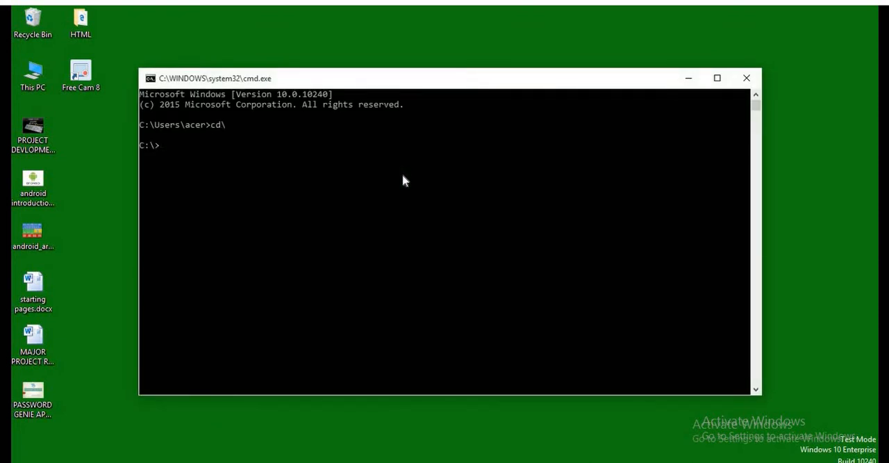
- Change directory into program files/java/jdk-12.0.1
{"action": "type", "text": "cd pr"}
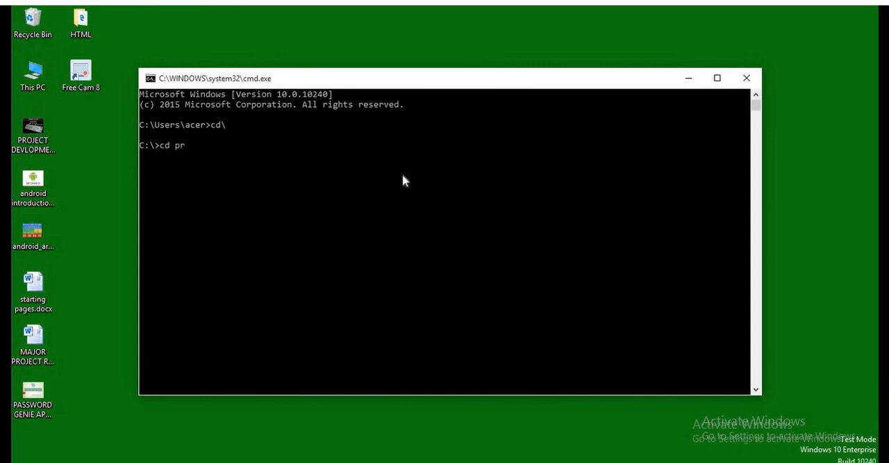
{"action": "type", "text": "ogram"}
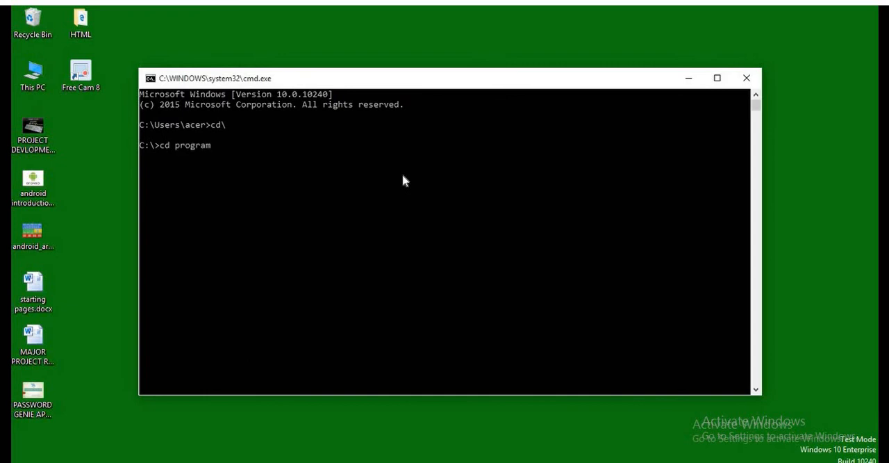
{"action": "type", "text": "fil"}
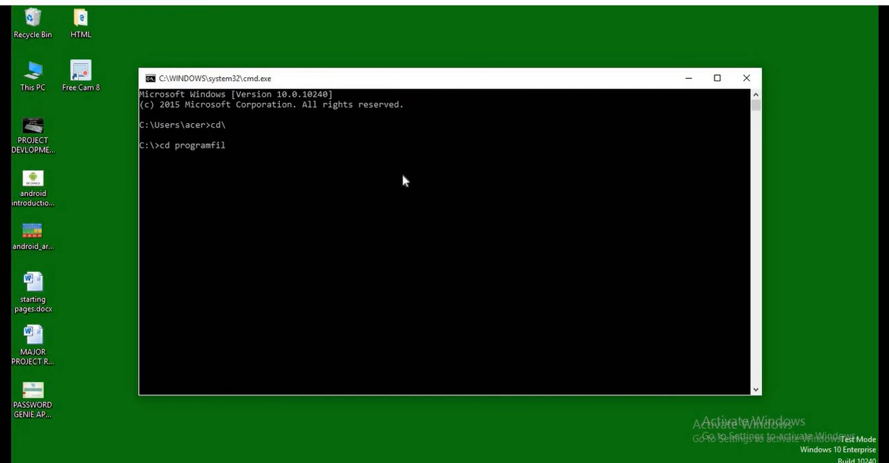
{"action": "type", "text": "es"}
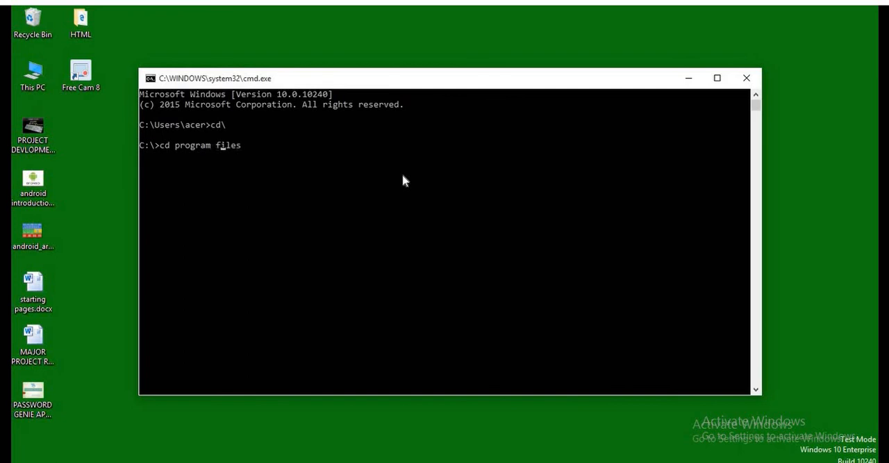
{"action": "type", "text": "/"}
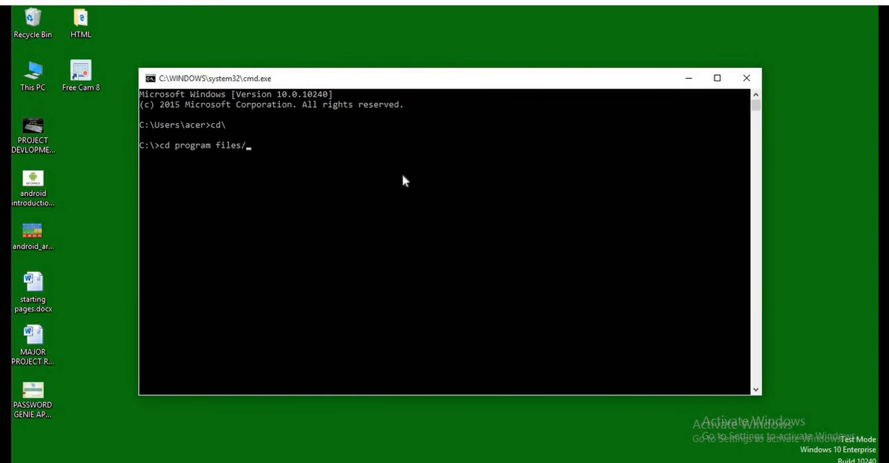
{"action": "type", "text": "java"}
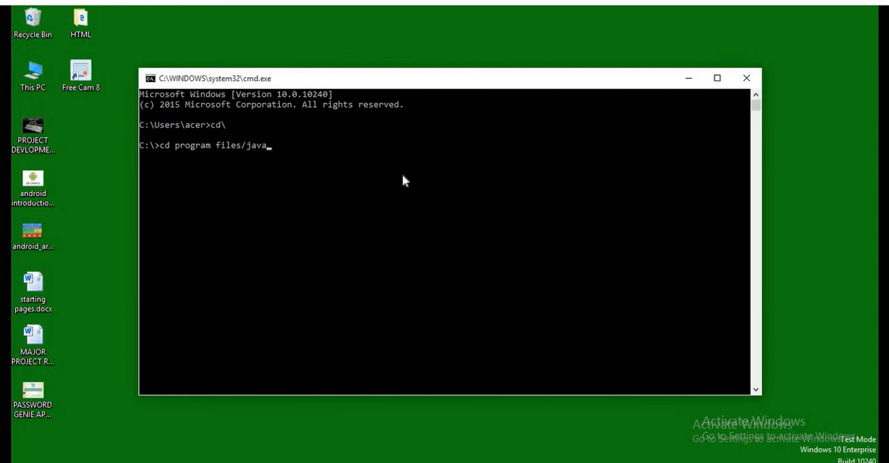
{"action": "type", "text": "/jdk"}
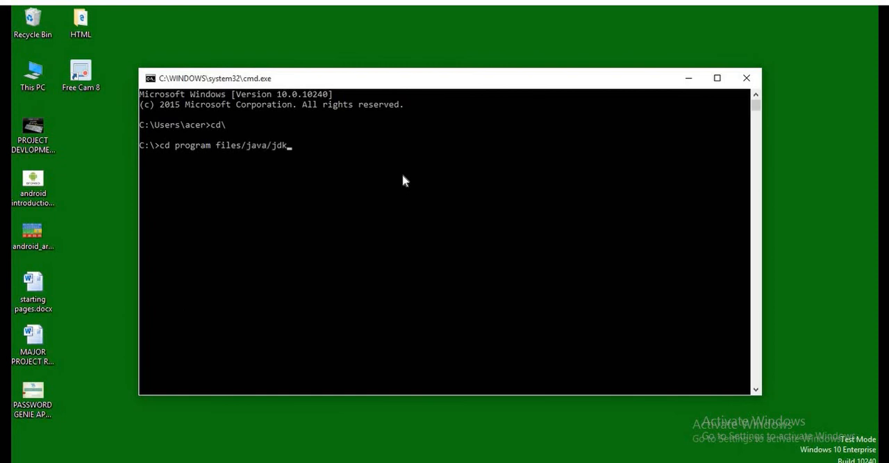
{"action": "type", "text": "-12"}
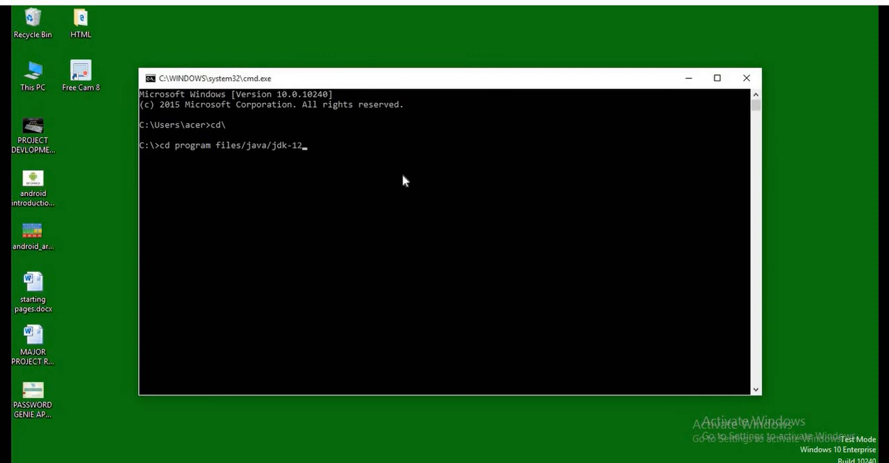
{"action": "type", "text": ".0.1"}
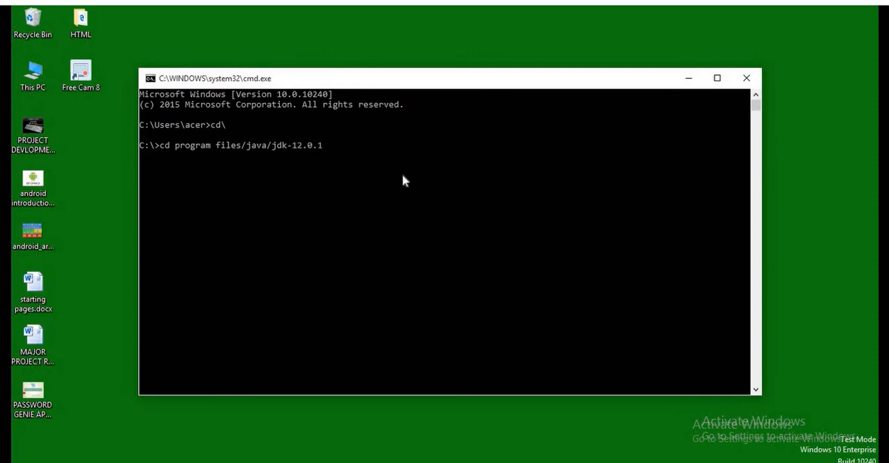
{"action": "key", "text": "Return"}
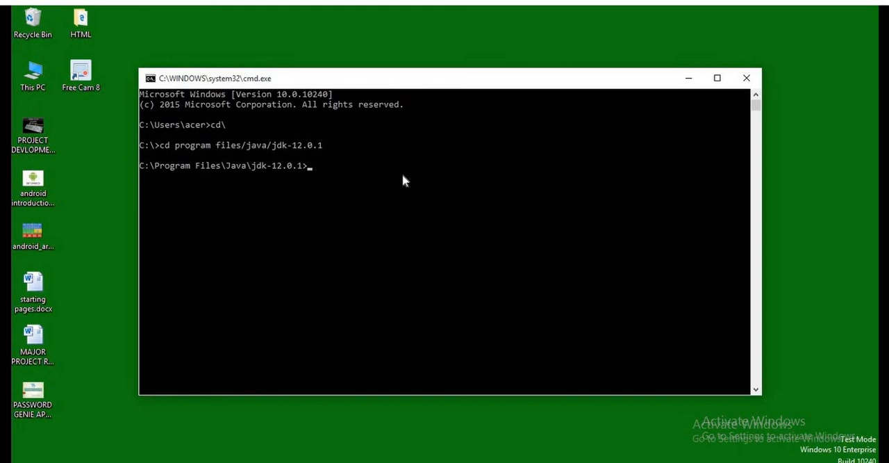
- Enter the bin folder and run java so its usage and options listing prints
{"action": "type", "text": "cd bin"}
{"action": "type", "text": "j"}
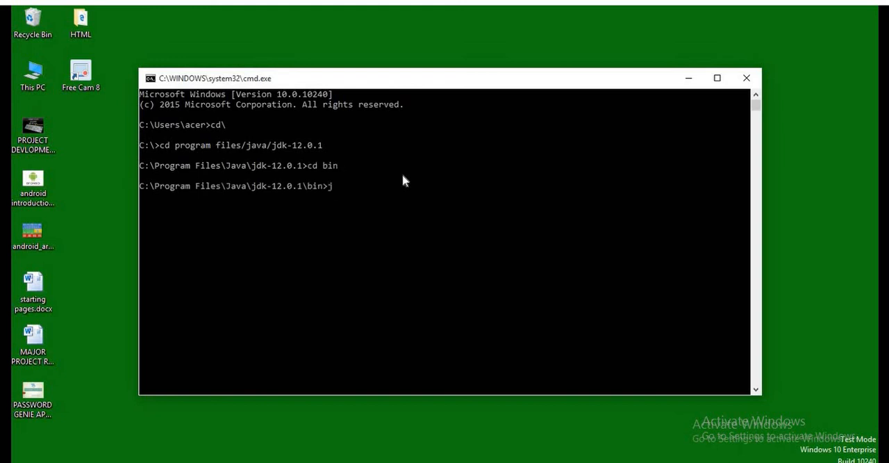
{"action": "type", "text": "ava"}
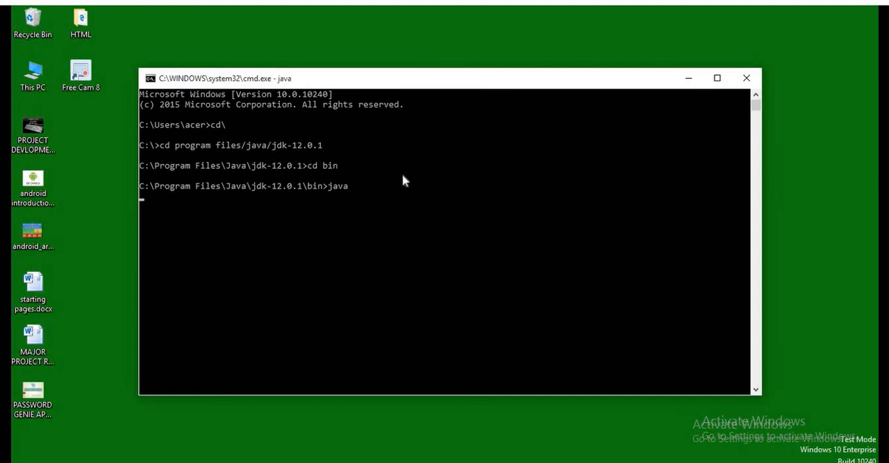
{"action": "mouse_move", "coordinate": [427, 184]}
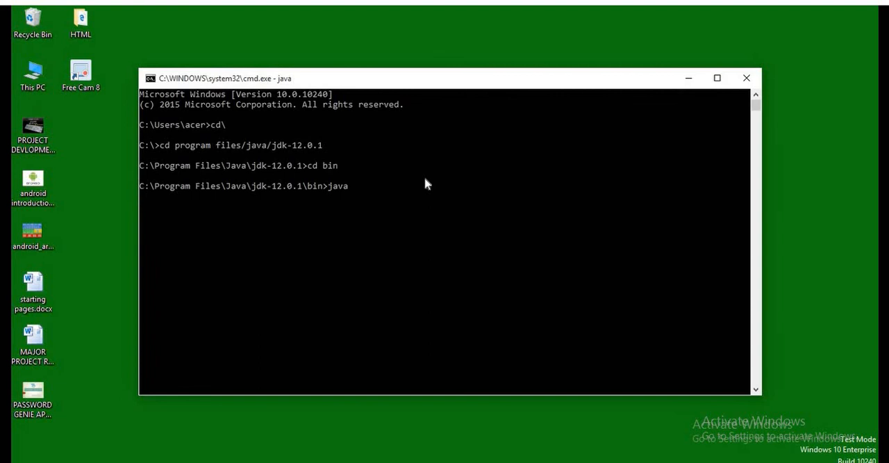
{"action": "key", "text": "Return"}
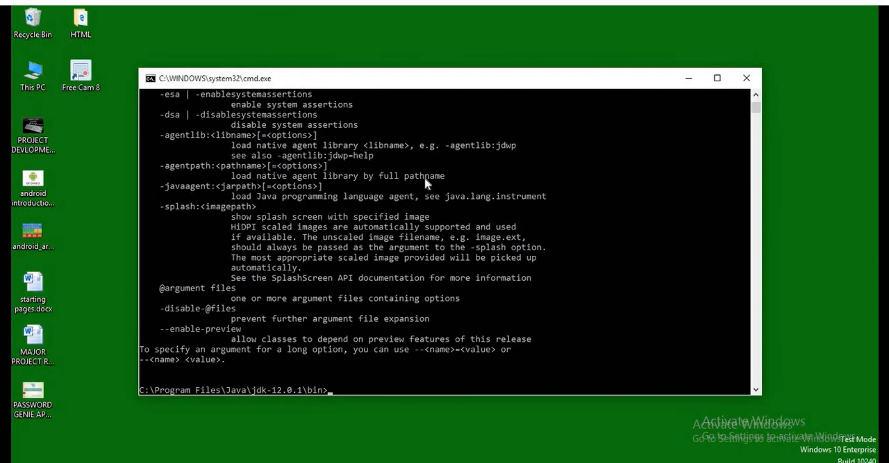
{"action": "mouse_move", "coordinate": [756, 102]}
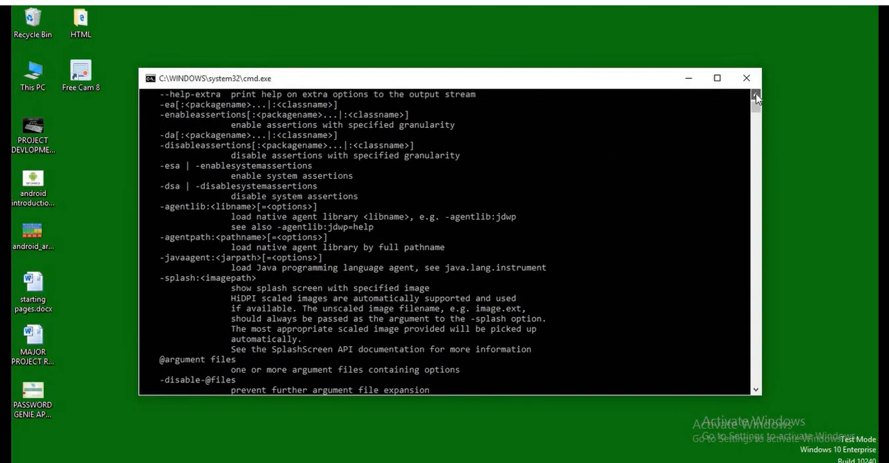
{"action": "scroll", "scroll_direction": "up", "scroll_amount": 3}
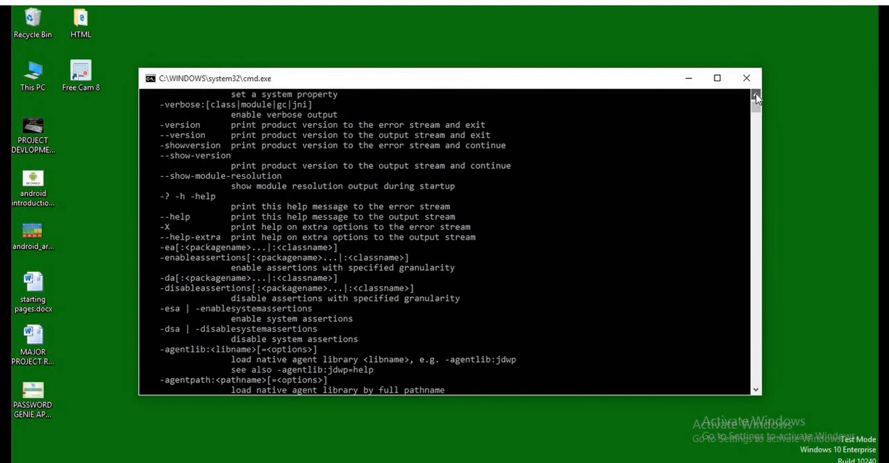
{"action": "scroll", "scroll_direction": "up", "scroll_amount": 3}
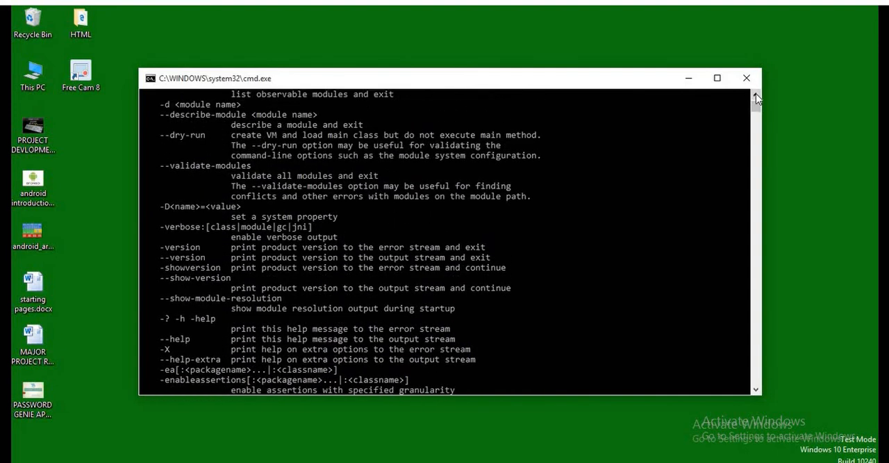
{"action": "scroll", "scroll_direction": "up", "scroll_amount": 3}
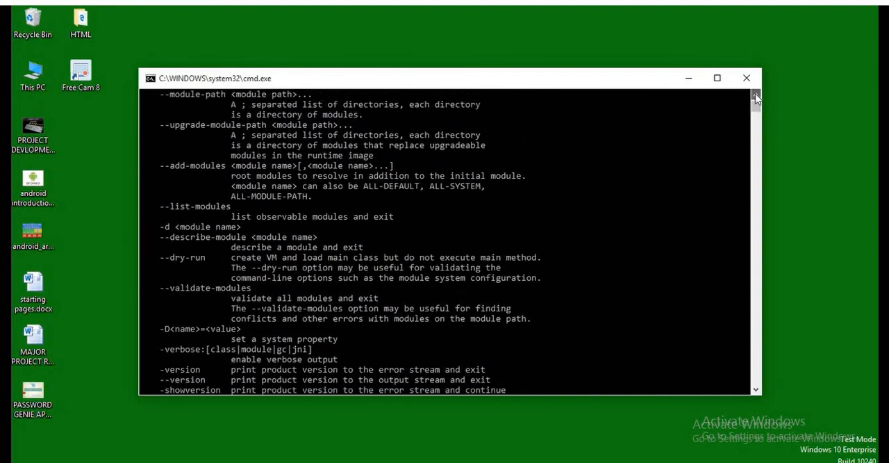
{"action": "scroll", "scroll_direction": "up", "scroll_amount": 3}
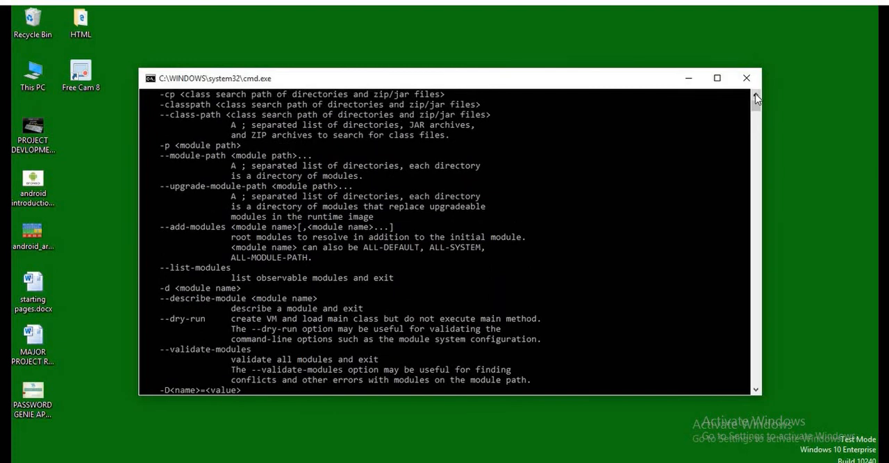